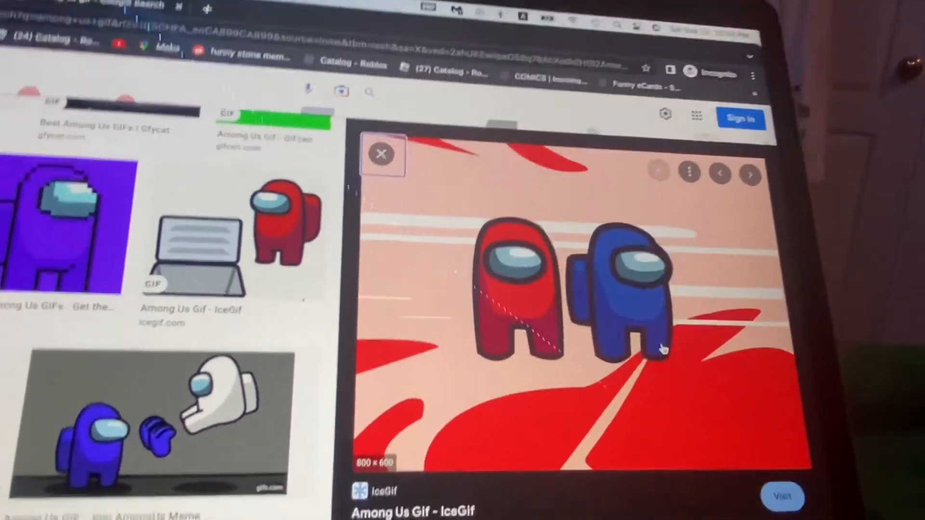
# Dismiss the Victory screen with Continue to start a fresh Among Us round
pyautogui.click(749, 174)
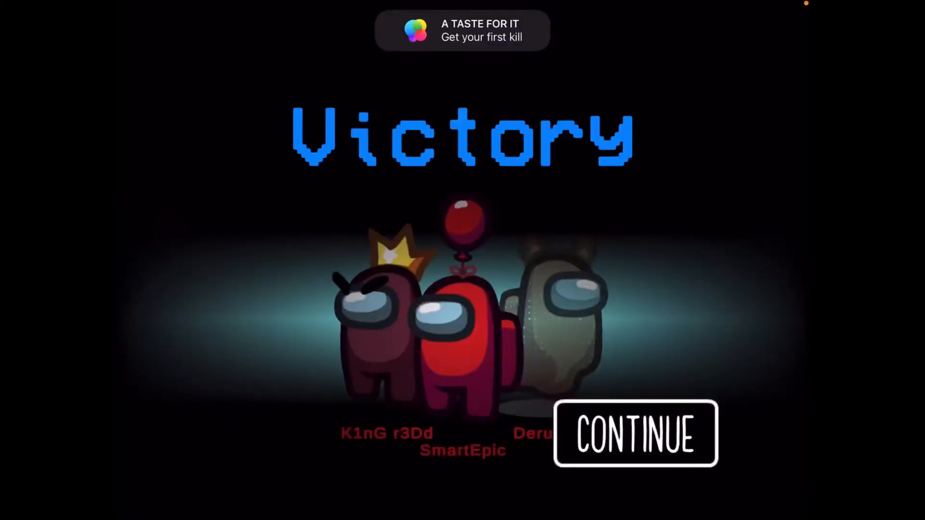
pyautogui.click(635, 434)
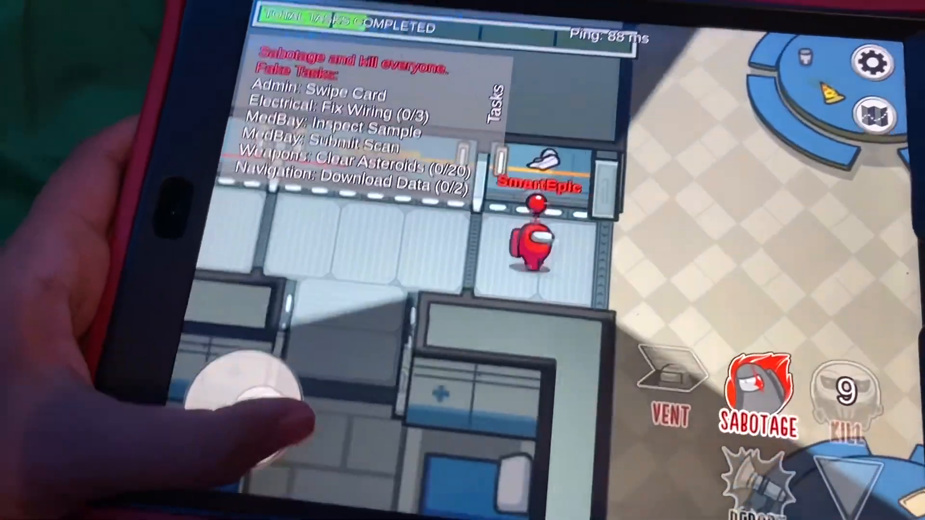